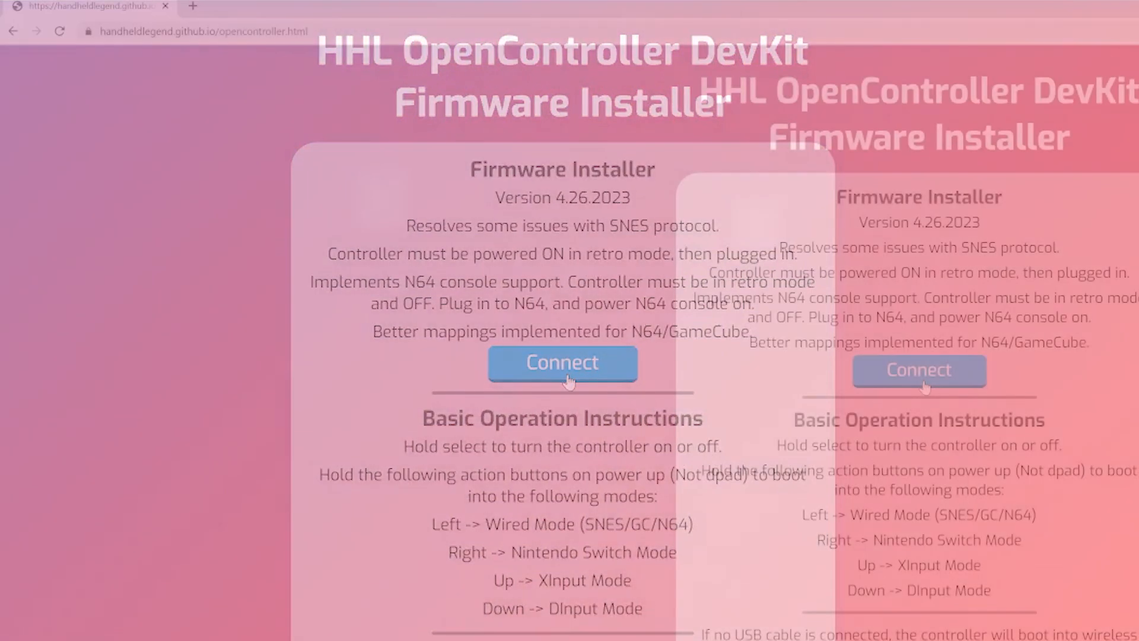
# - Choose the CP2102 USB to UART Bridge Controller (COM5) as the serial port
pyautogui.click(918, 370)
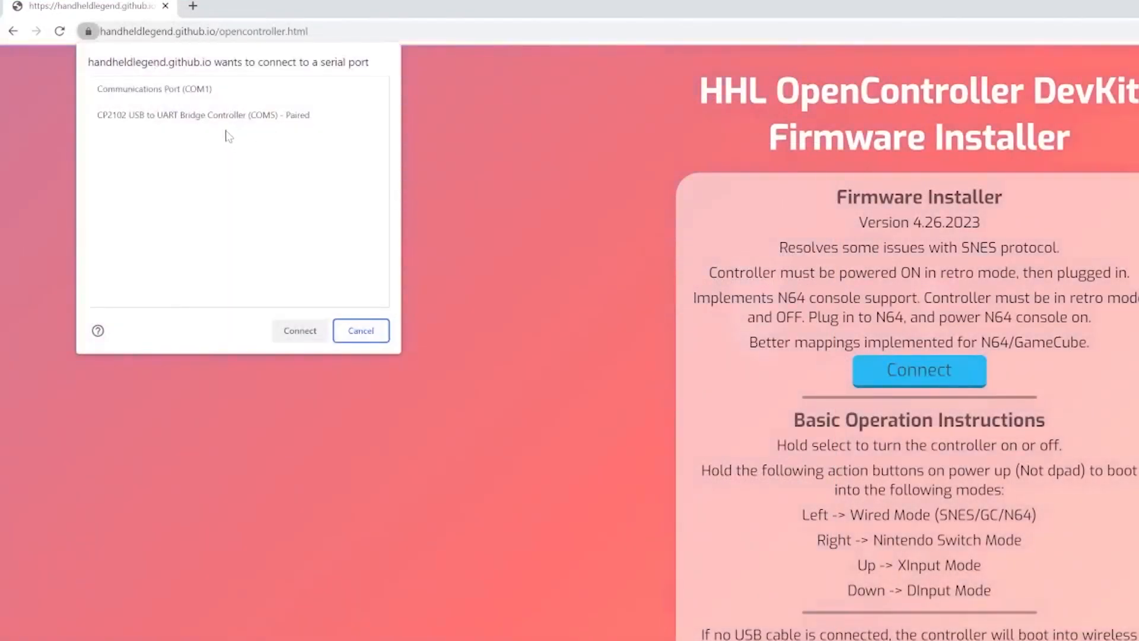
pyautogui.click(203, 115)
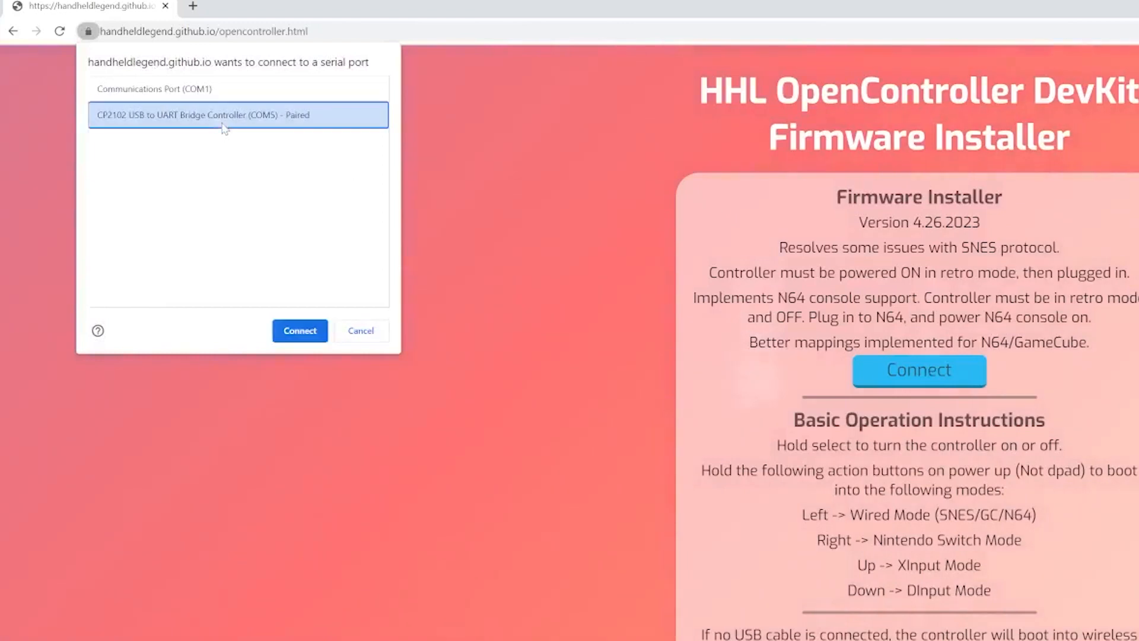
pyautogui.moveTo(282, 246)
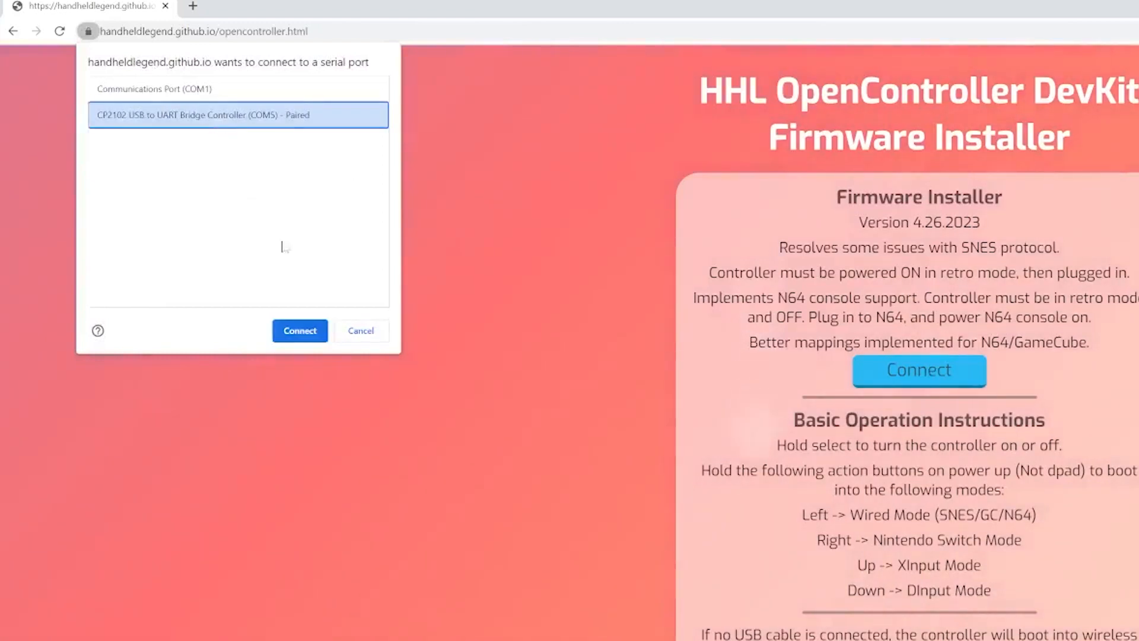
pyautogui.moveTo(299, 330)
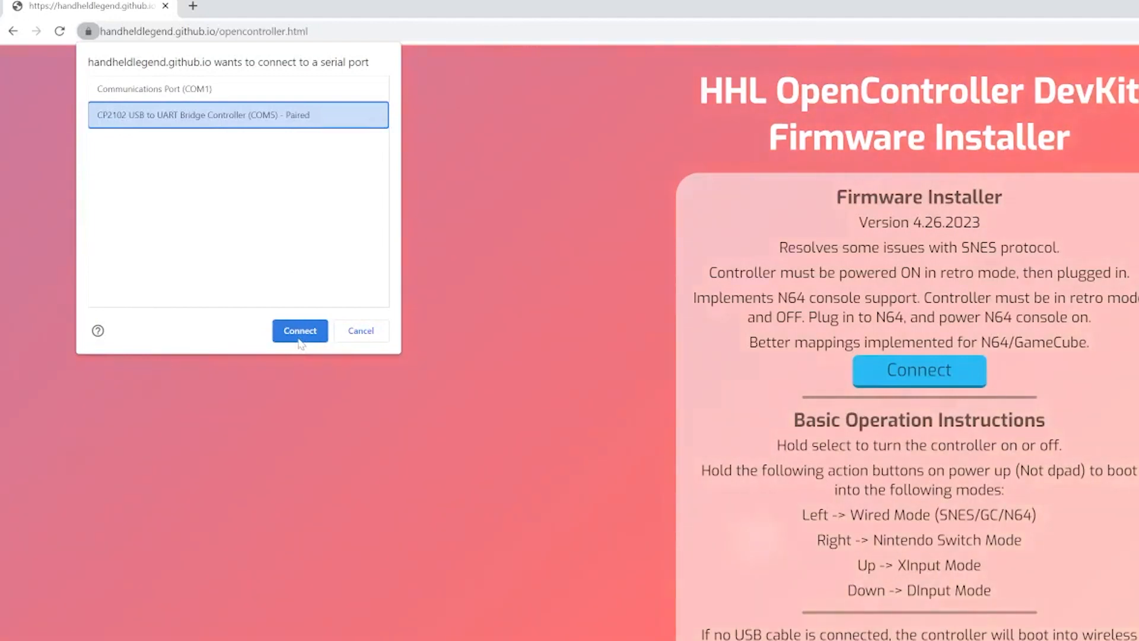
# - Connect and install Open Controller Classic 4.26.2023 with Erase device left unchecked
pyautogui.click(299, 331)
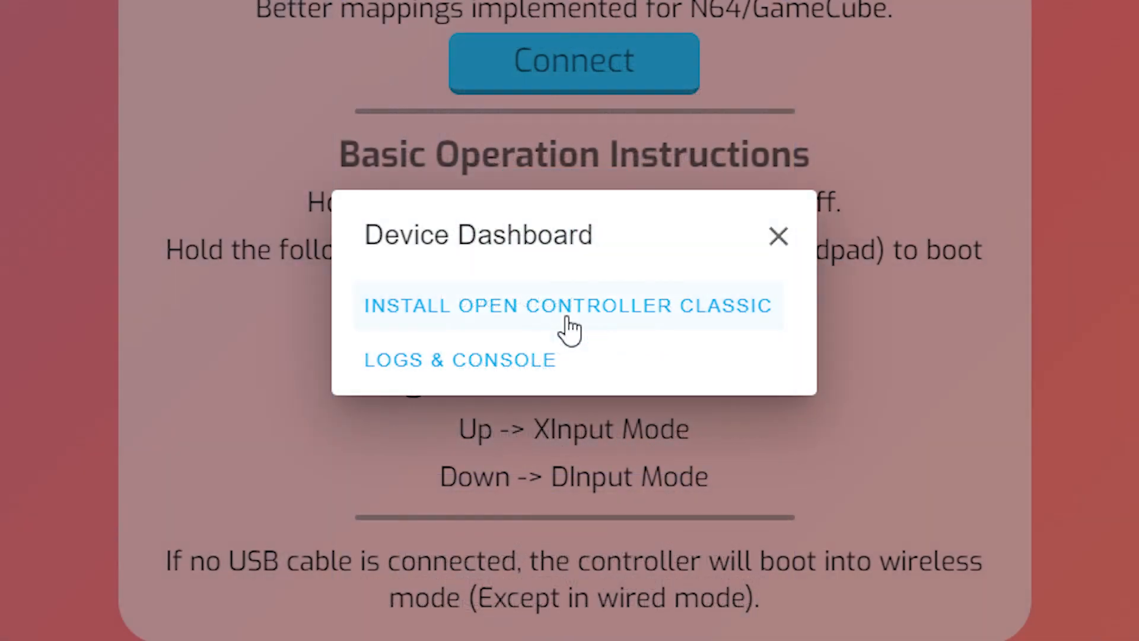
pyautogui.click(567, 305)
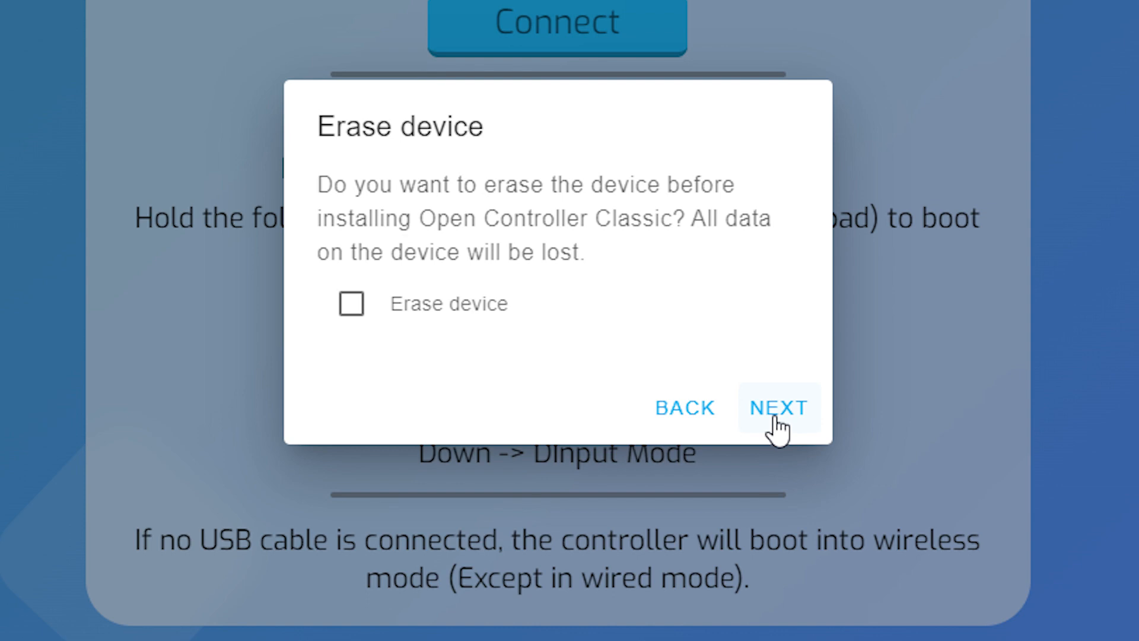
pyautogui.click(776, 407)
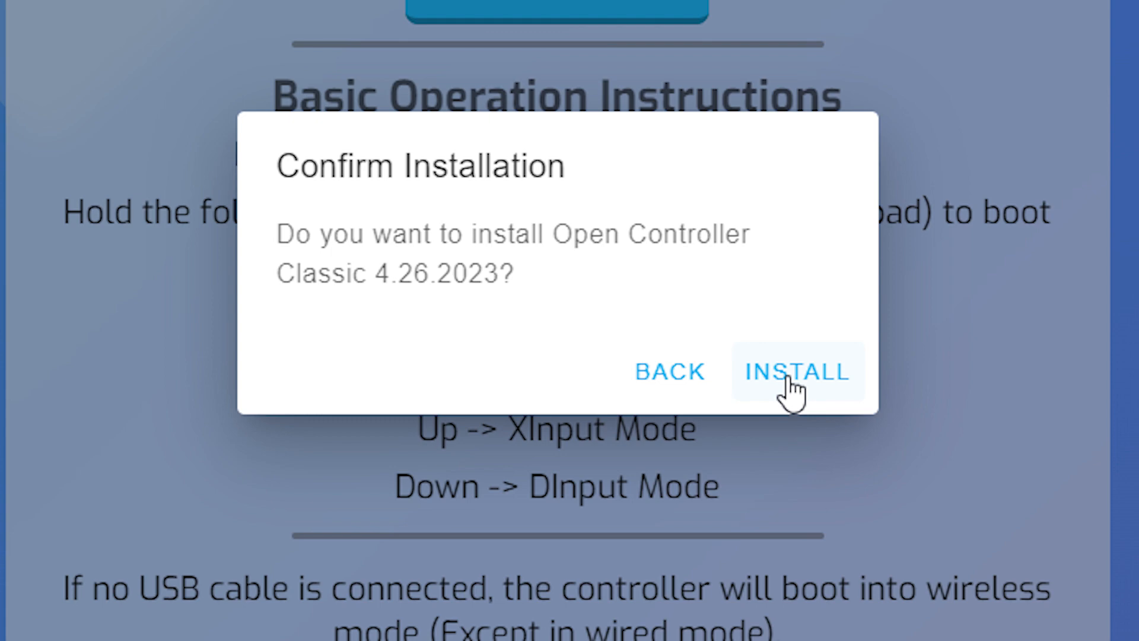
pyautogui.click(796, 371)
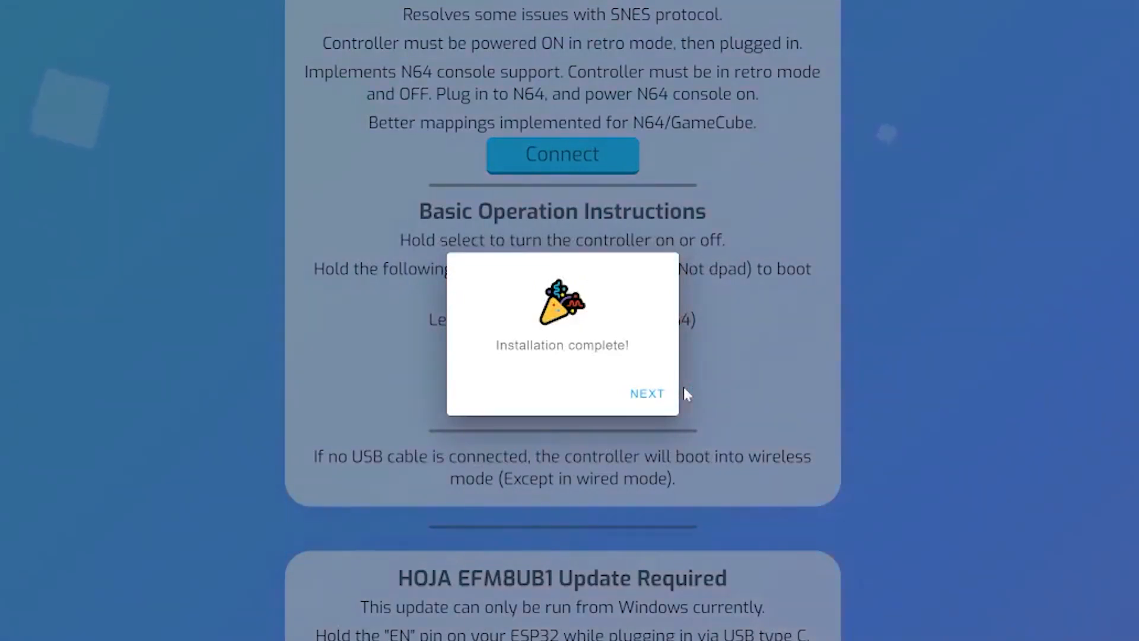
pyautogui.click(647, 392)
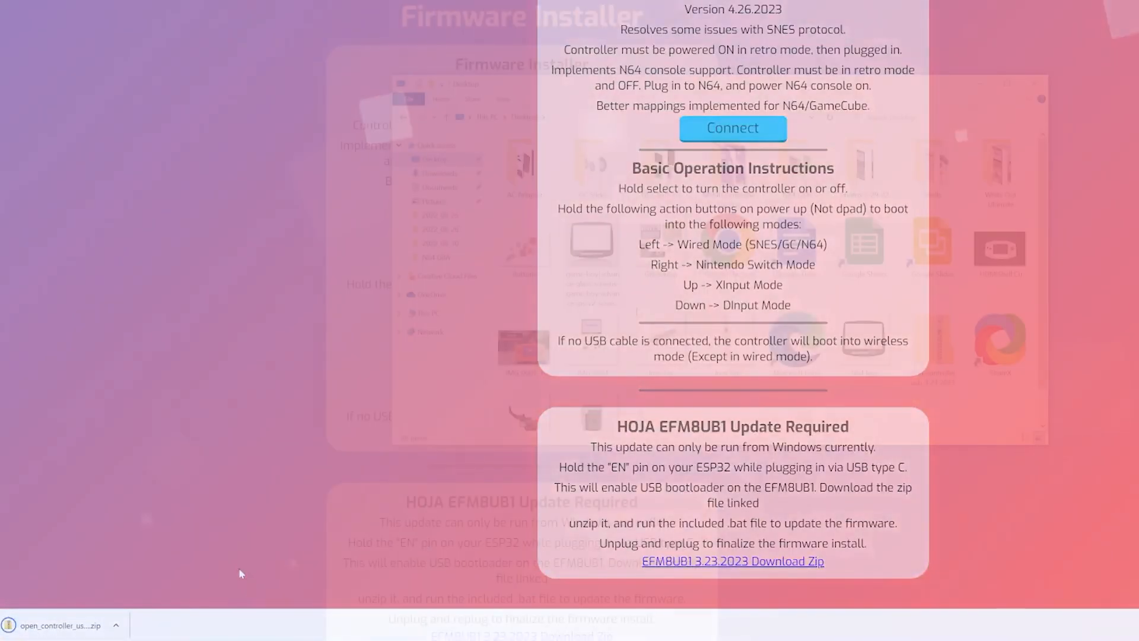
# - Extract the downloaded open_controller_usb_3.23.2023 zip in File Explorer
pyautogui.rightClick(933, 338)
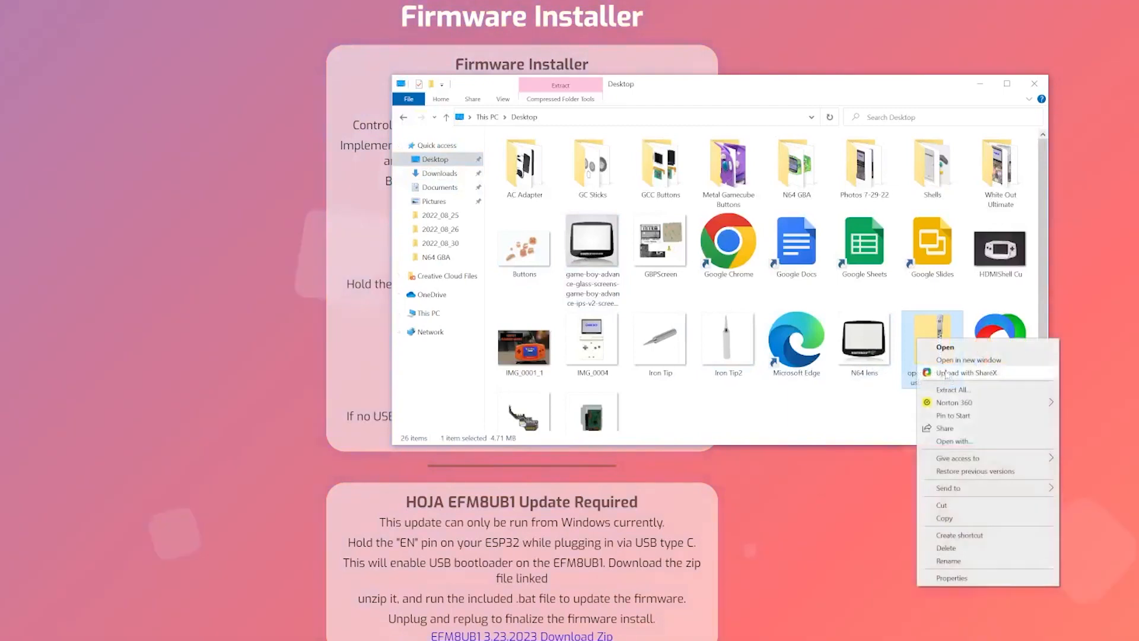
pyautogui.click(953, 389)
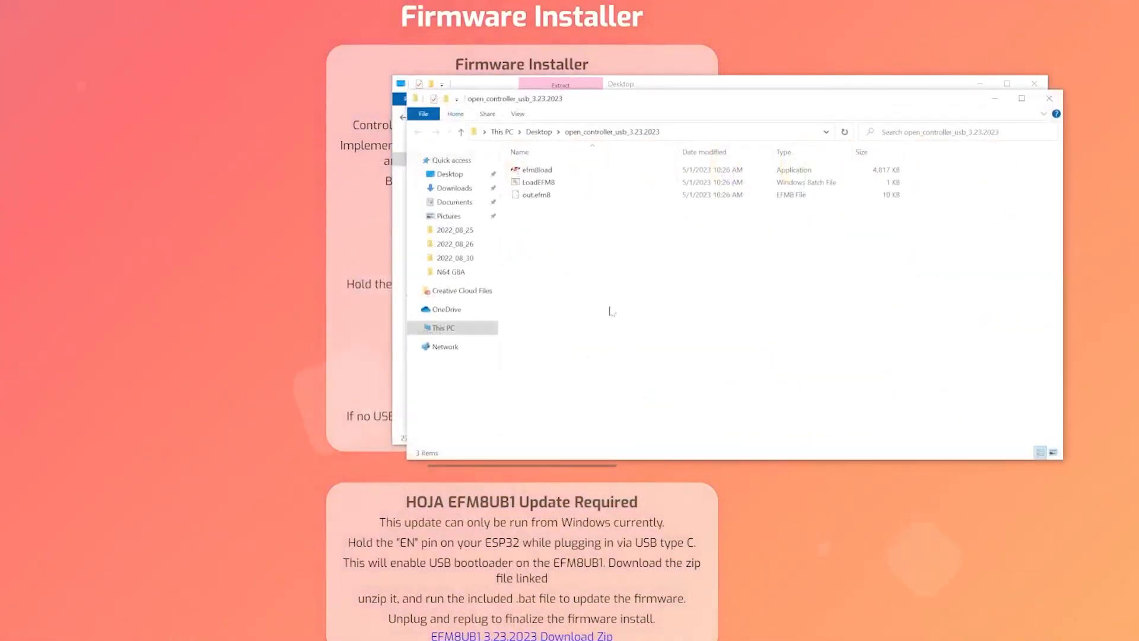
# - Run LoadEFM8.bat past the SmartScreen warning to flash the EFM8UB1 firmware with 0 errors
pyautogui.click(536, 181)
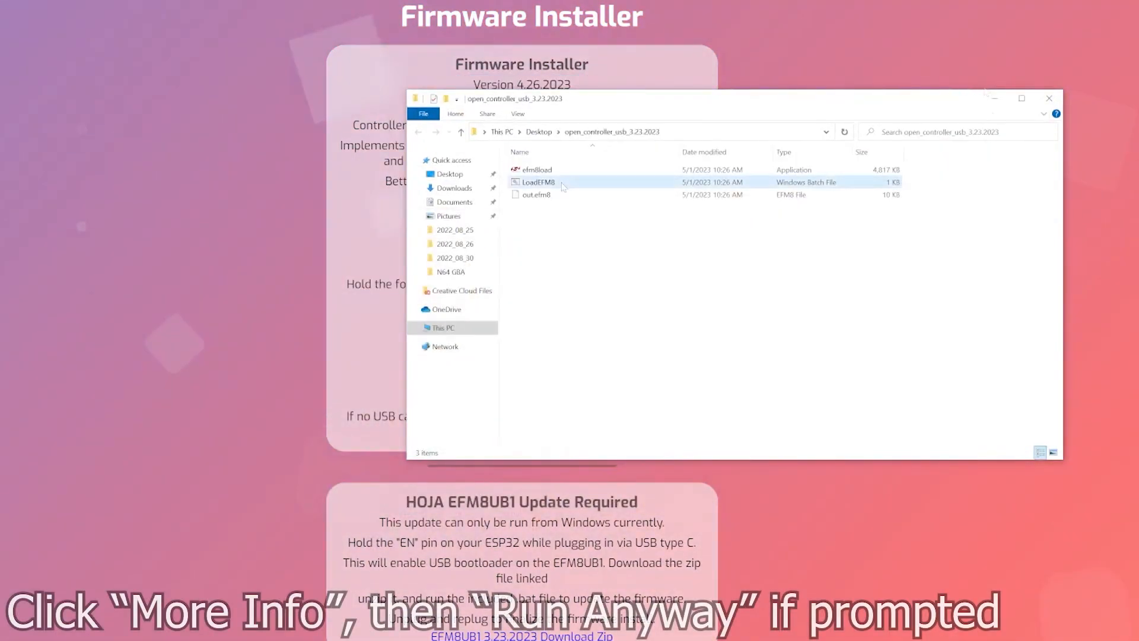
pyautogui.doubleClick(537, 182)
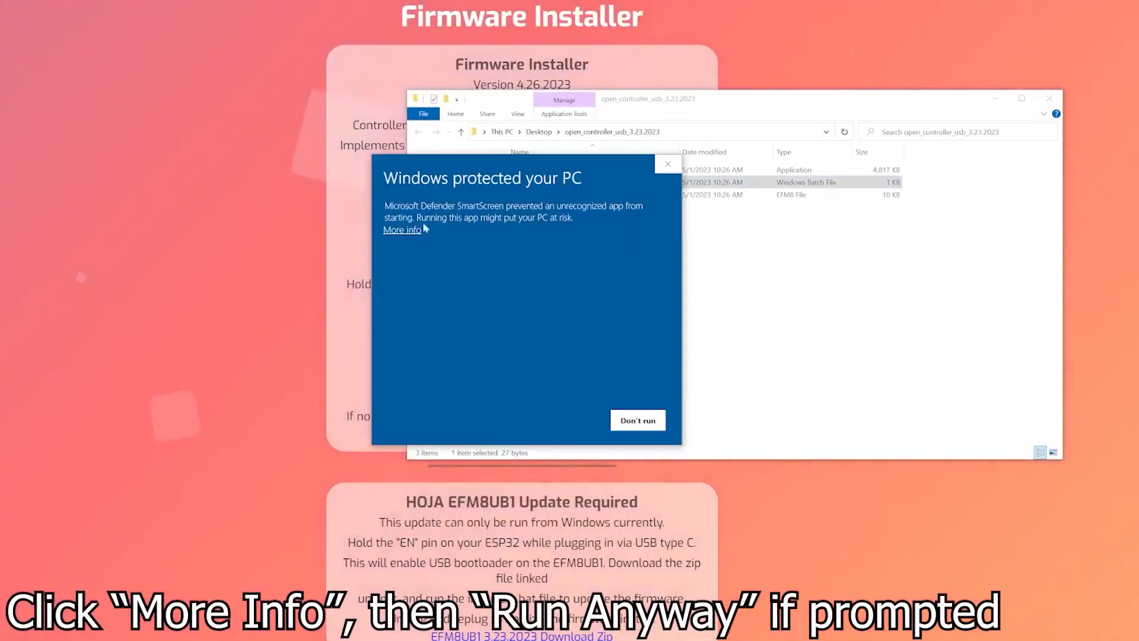
pyautogui.click(403, 229)
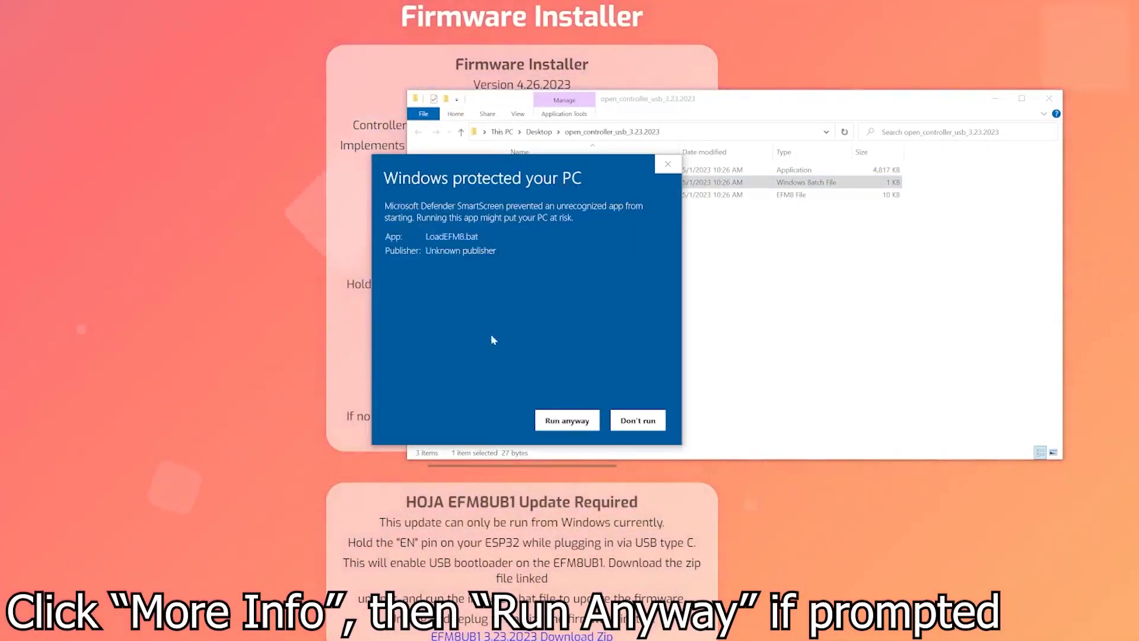
pyautogui.click(567, 419)
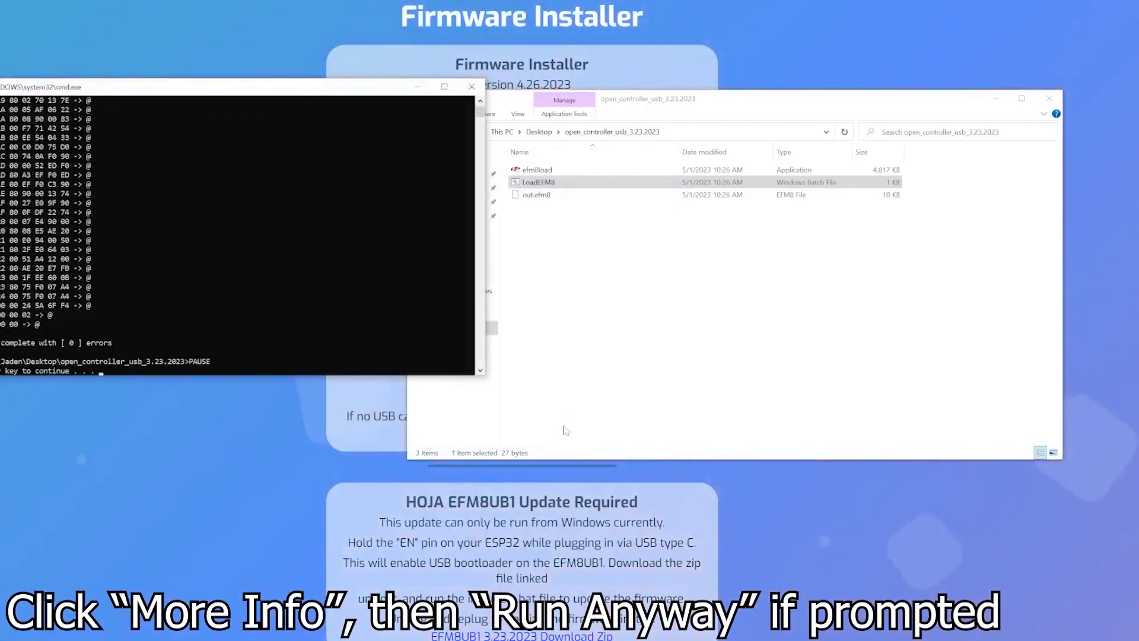
pyautogui.moveTo(396, 319)
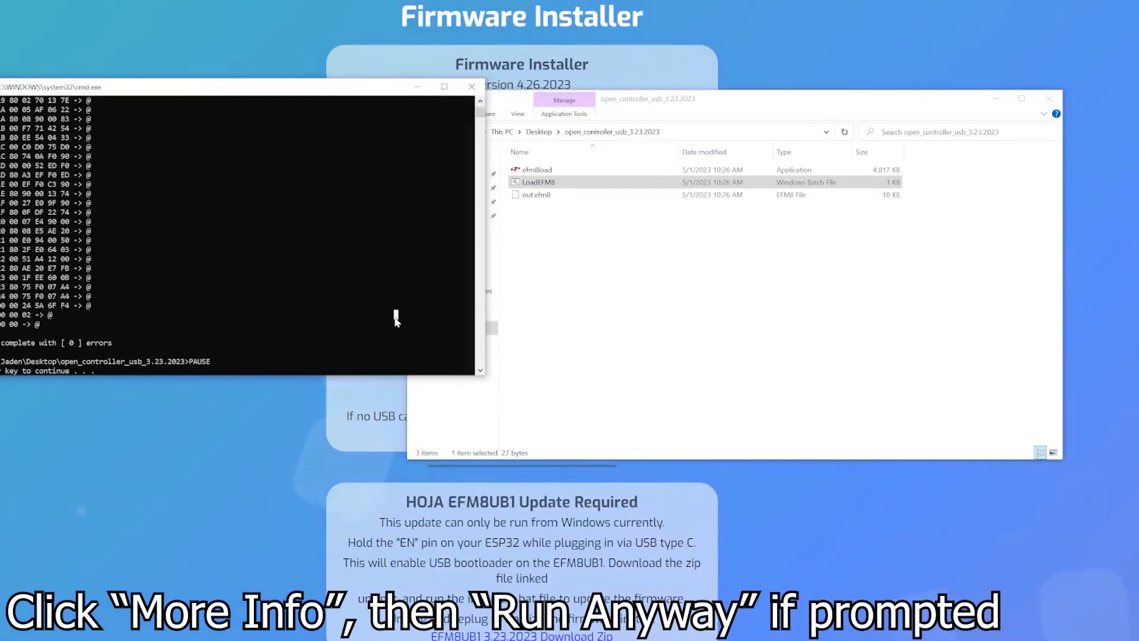